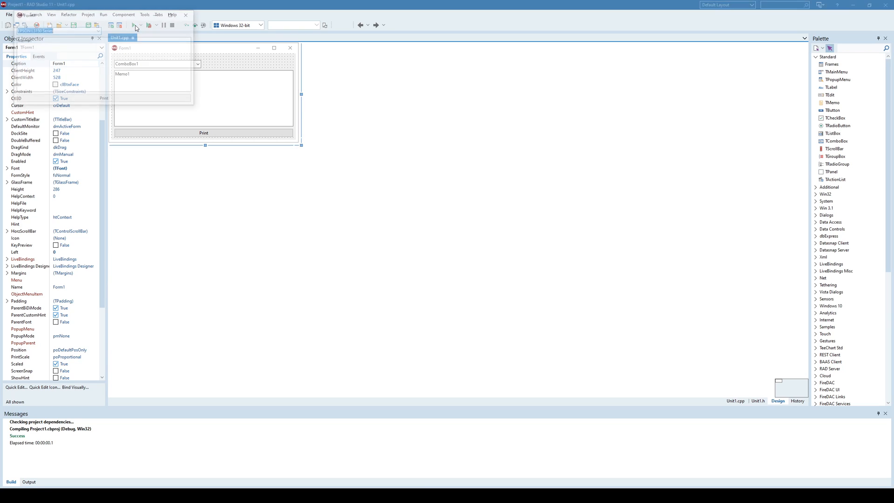
# Run the form and check ComboBox1's printer list, keeping EPSON L3150 Series selected
pyautogui.click(132, 25)
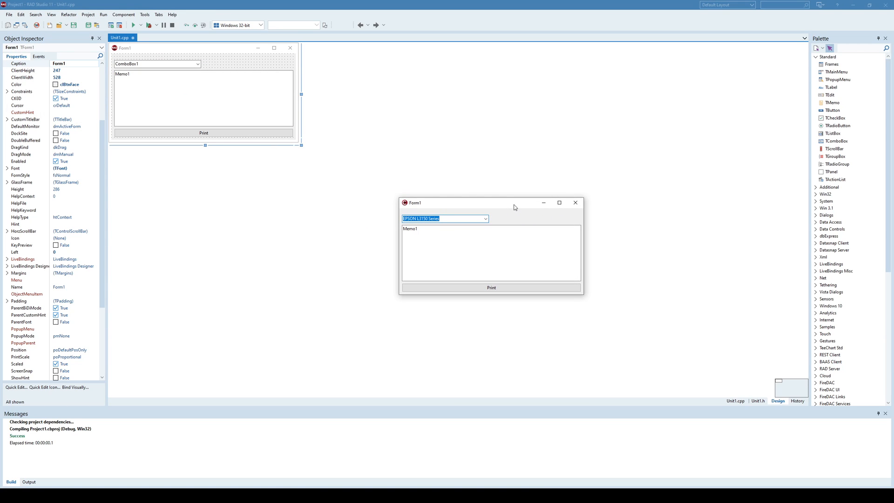
pyautogui.moveTo(496, 223)
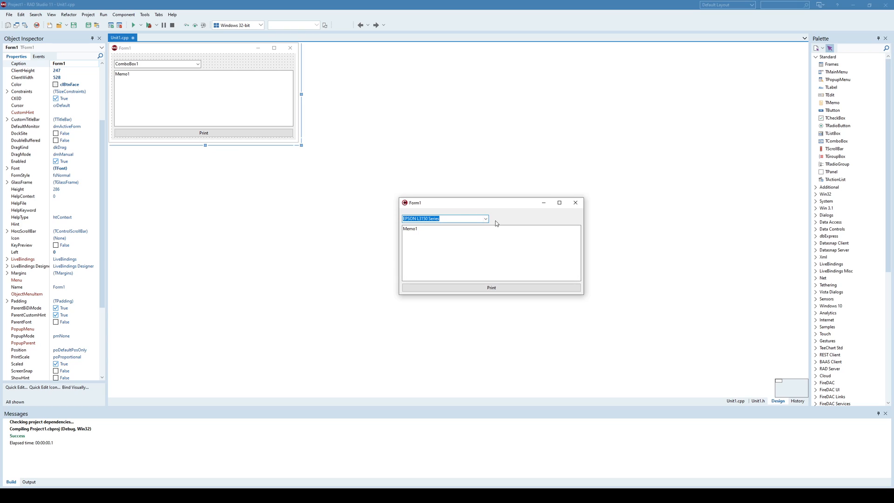
pyautogui.click(485, 218)
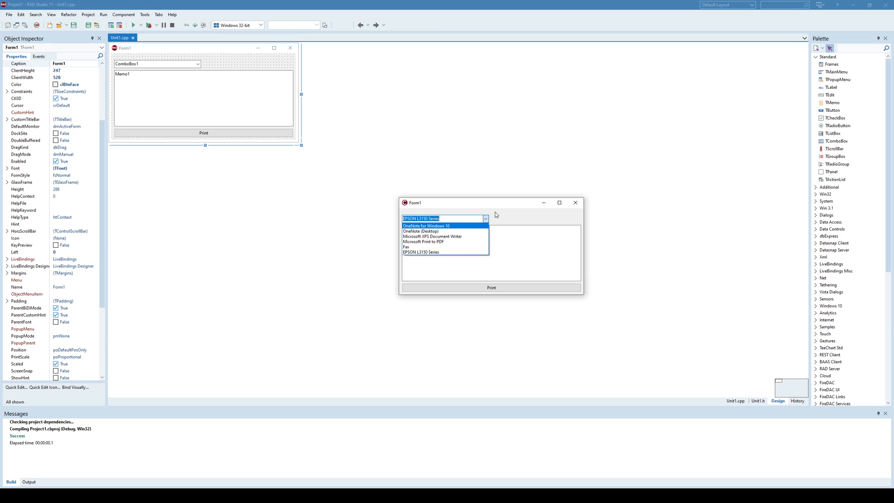
pyautogui.click(421, 252)
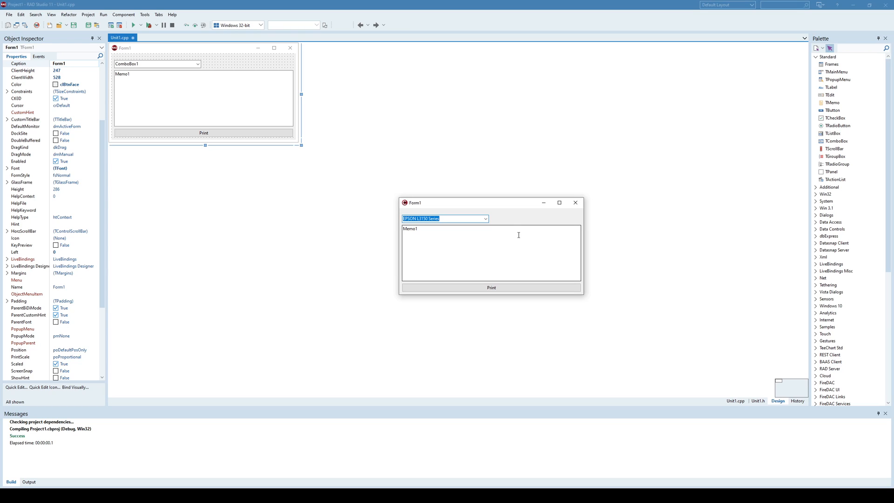
# Type the test text '3452345' into Memo1 and select Microsoft Print to PDF as the printer
pyautogui.click(490, 251)
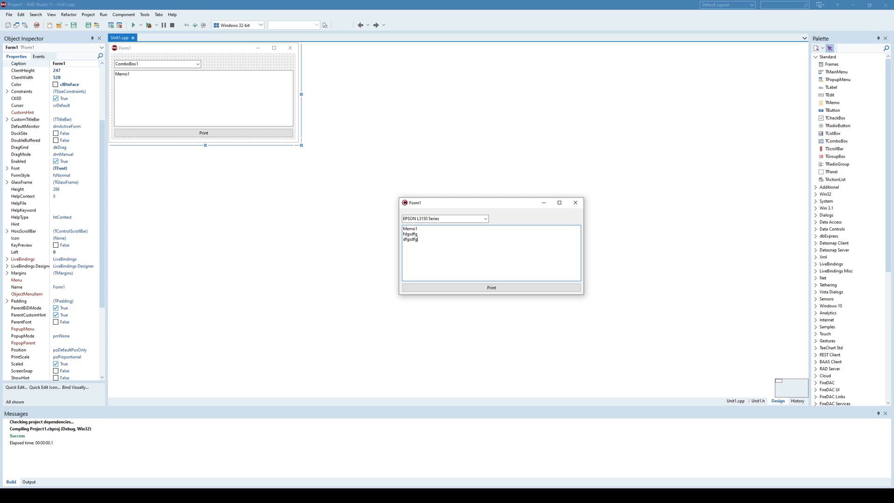
pyautogui.write('3452345ffs')
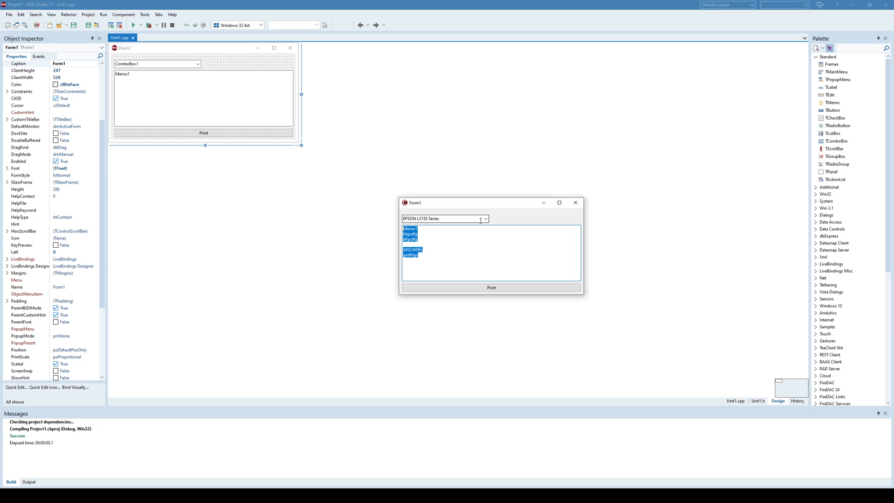
pyautogui.click(485, 218)
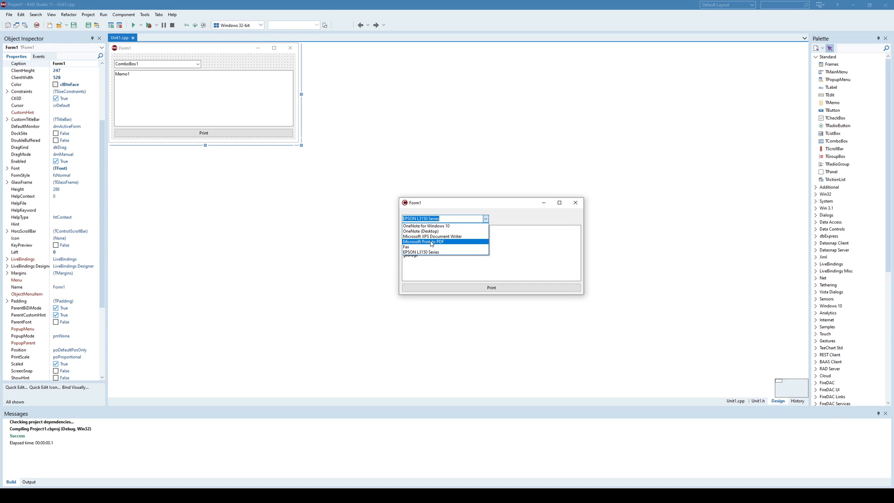
pyautogui.click(424, 241)
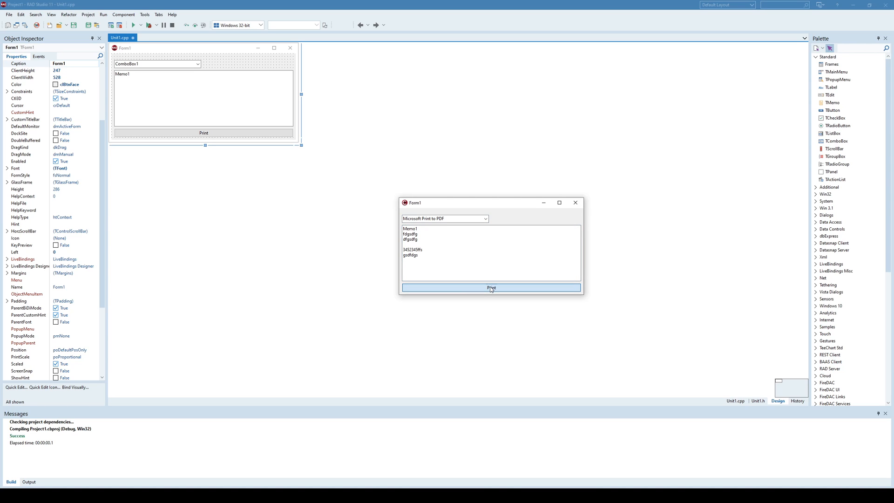
# Print the memo lines, save the output as 'test', and open the Printing folder
pyautogui.click(491, 288)
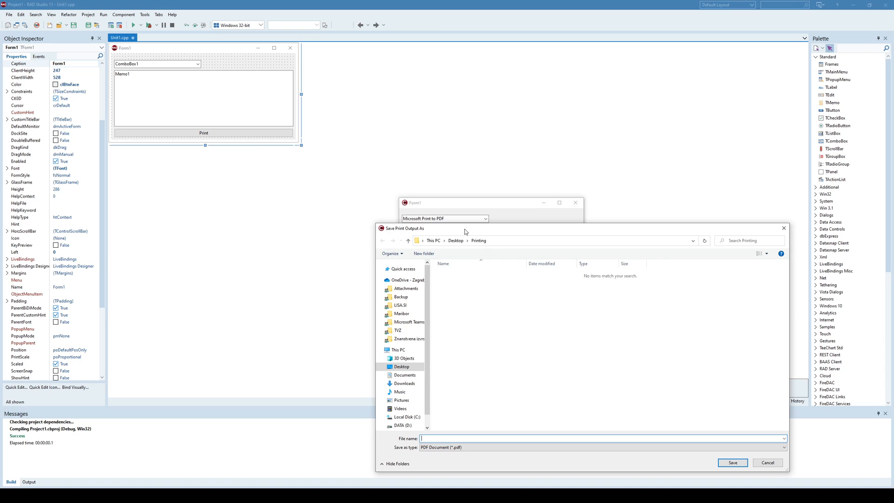
pyautogui.write('test')
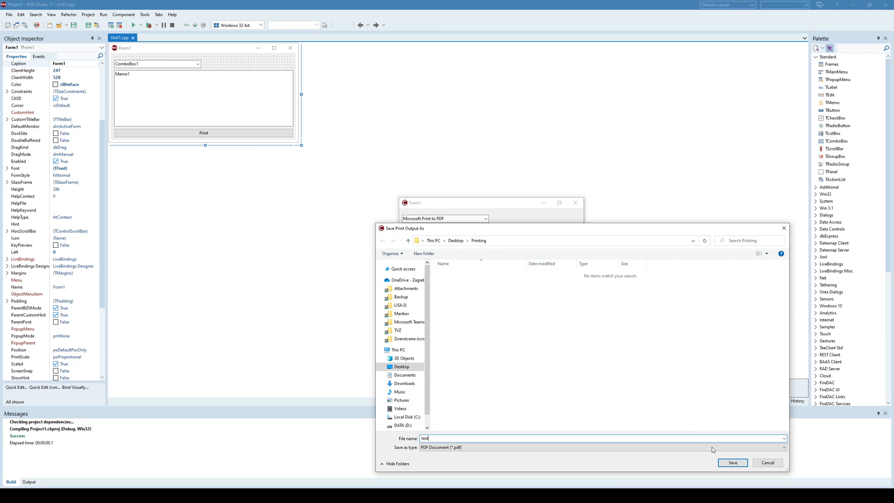
pyautogui.click(732, 462)
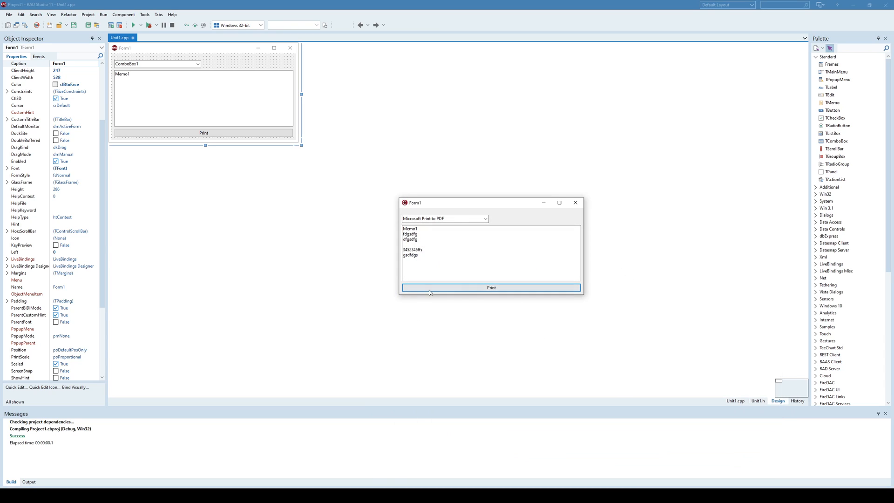
pyautogui.click(491, 288)
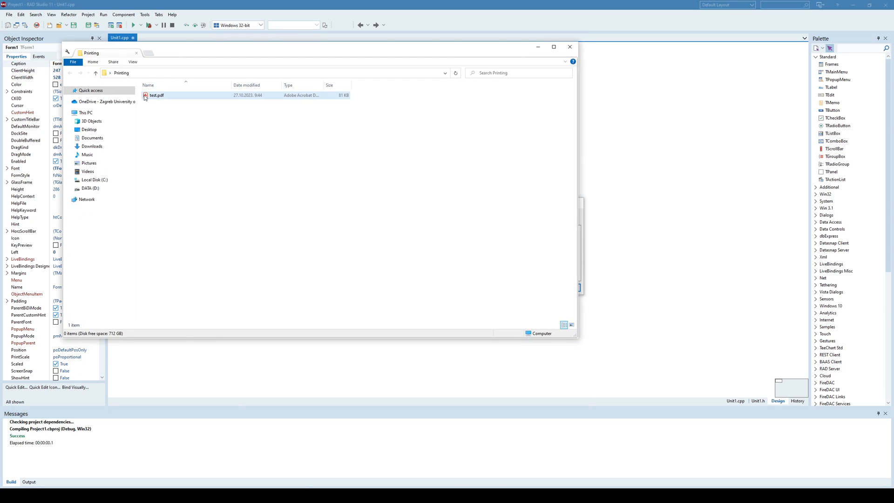
# Open test.pdf in Acrobat Reader, compare it with Form1's memo, then close the PDF and the app
pyautogui.doubleClick(155, 95)
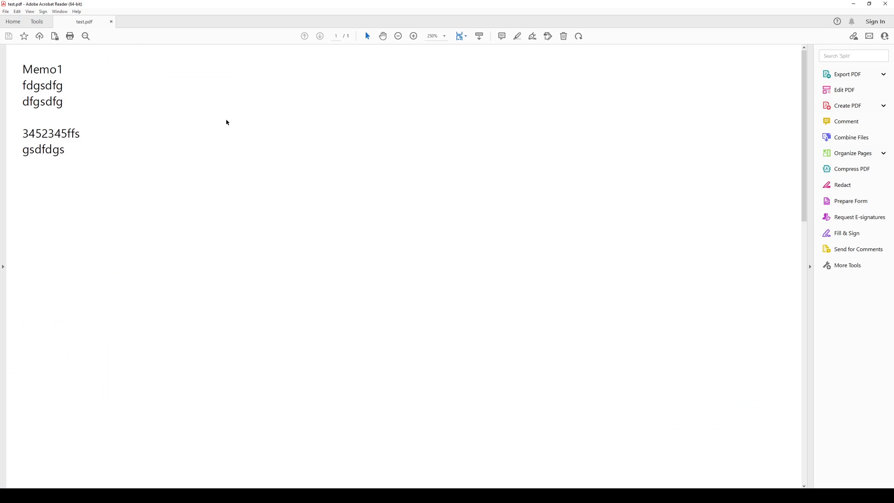
pyautogui.click(70, 36)
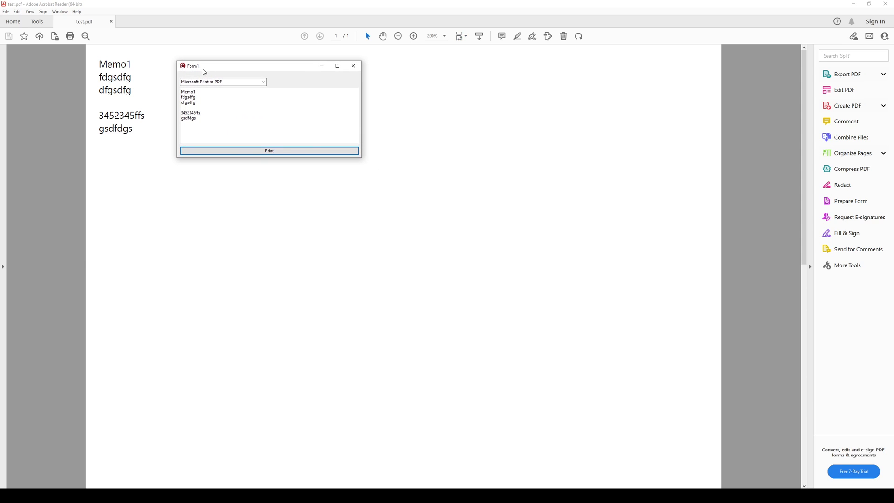
pyautogui.moveTo(238, 109)
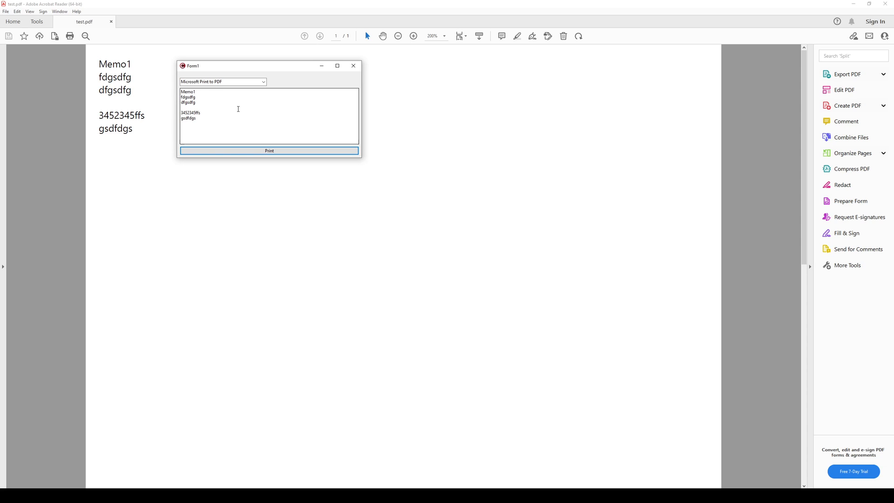
pyautogui.click(262, 82)
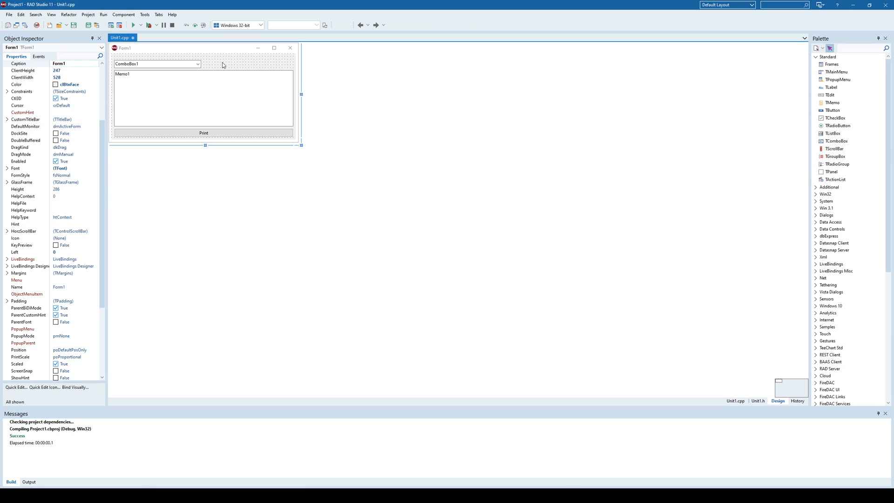
pyautogui.click(155, 64)
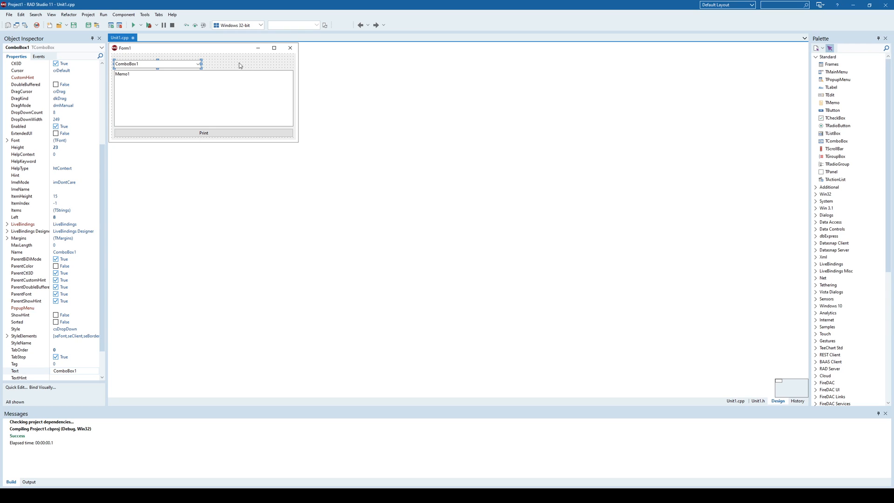
pyautogui.moveTo(772, 408)
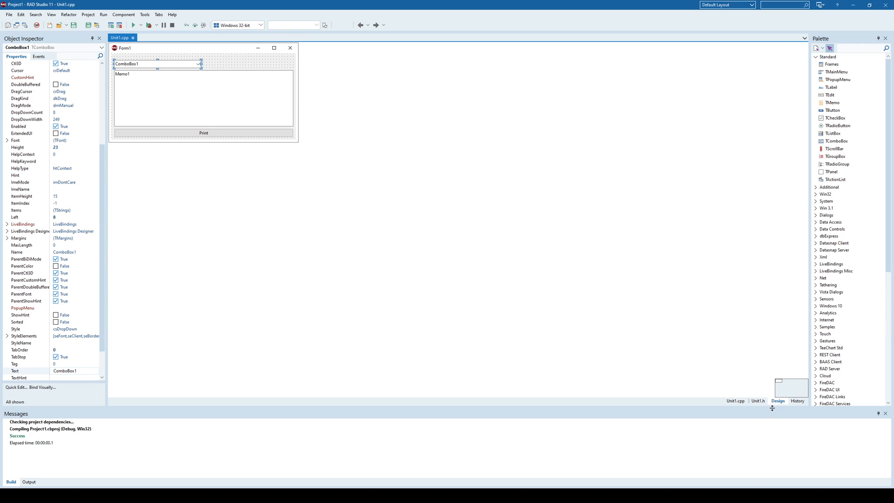
pyautogui.moveTo(736, 404)
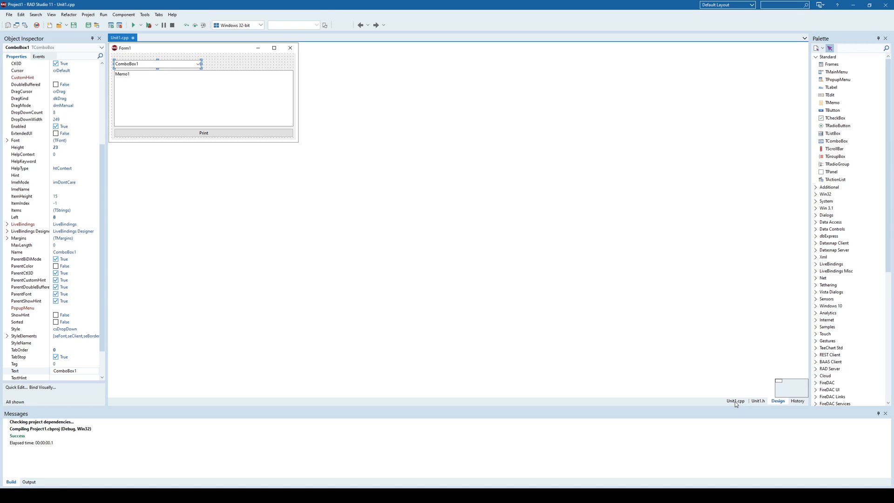
# In Unit1.cpp, highlight the Printer()->Printers and PrinterIndex lines, then rerun the form
pyautogui.click(735, 401)
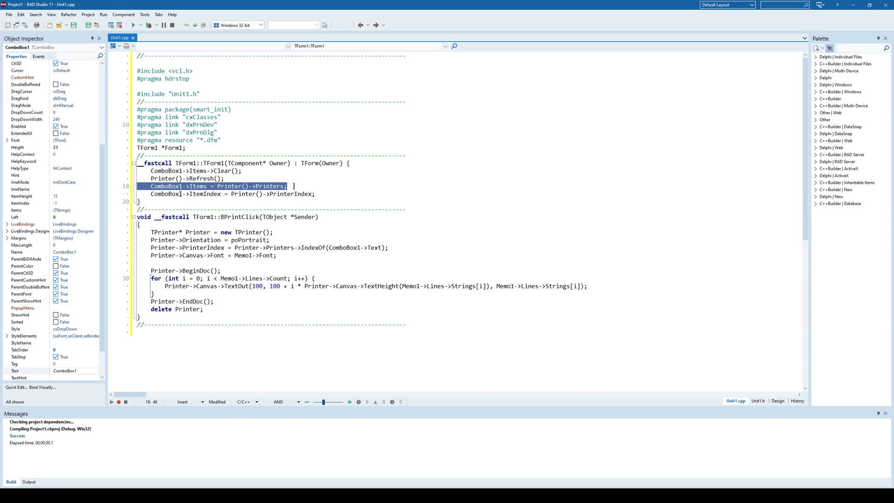
pyautogui.click(188, 194)
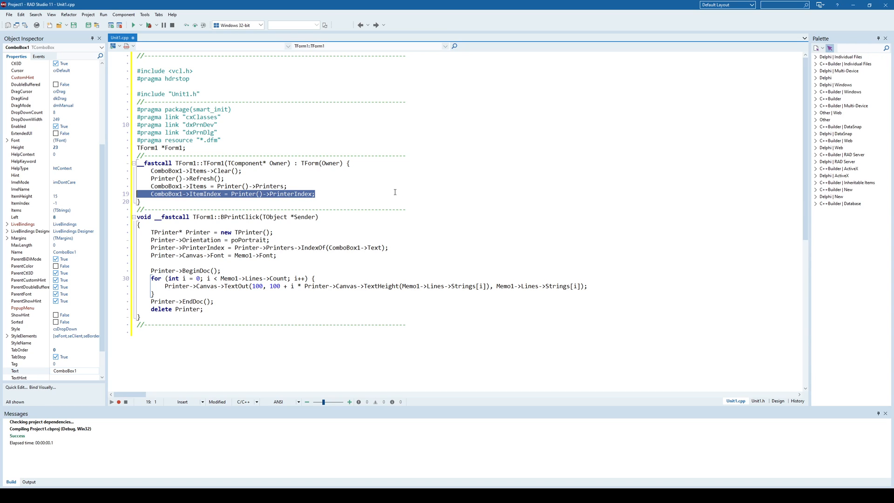
pyautogui.click(133, 25)
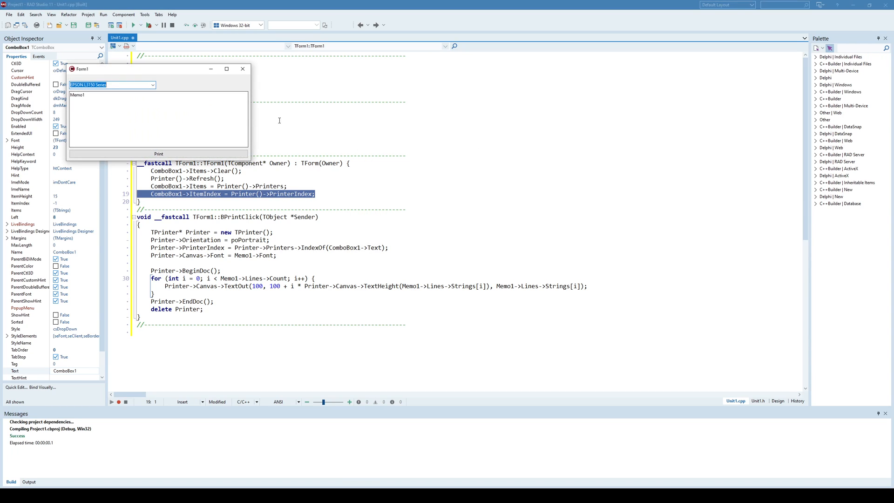
# Open and close ComboBox1's printer list, then return to the Design view
pyautogui.click(363, 144)
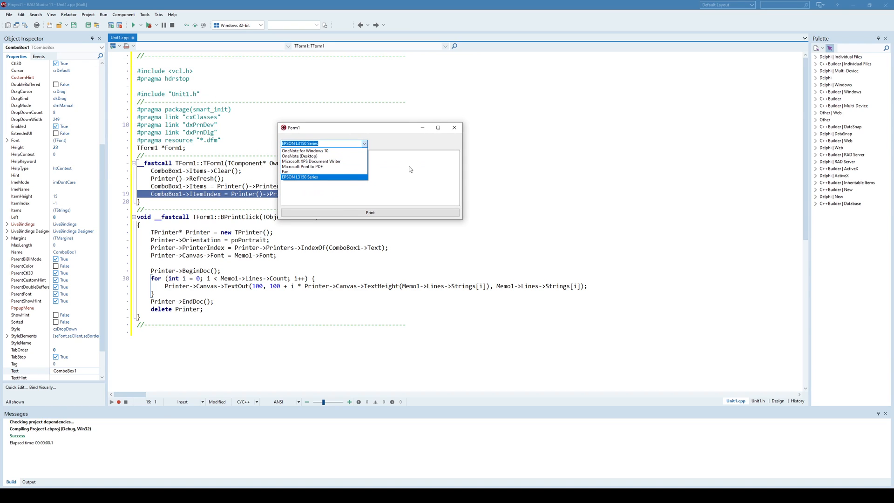
pyautogui.click(300, 177)
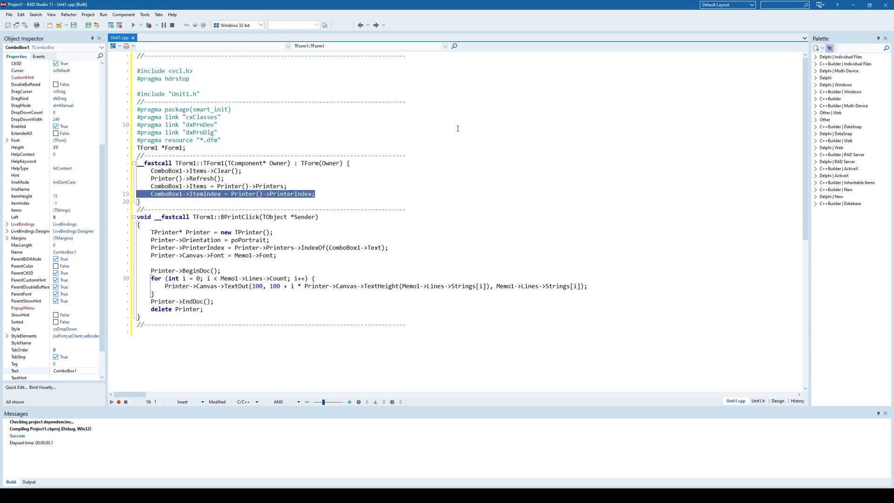
pyautogui.click(777, 401)
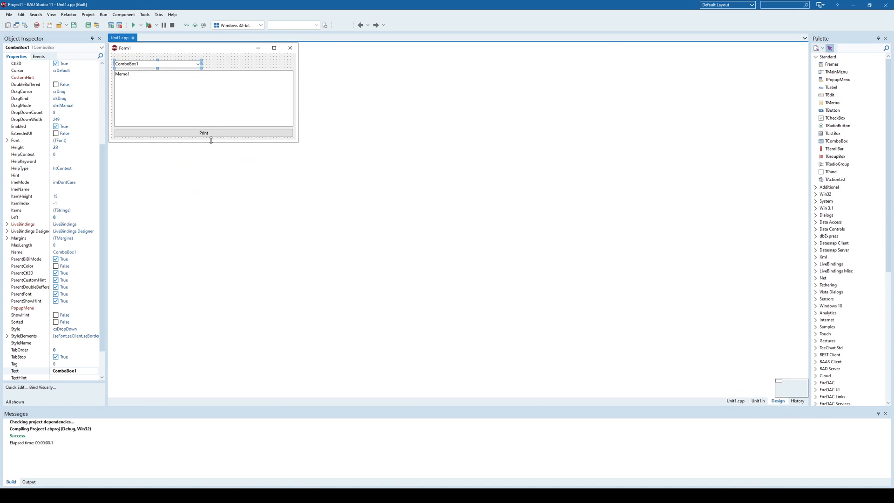
pyautogui.doubleClick(204, 133)
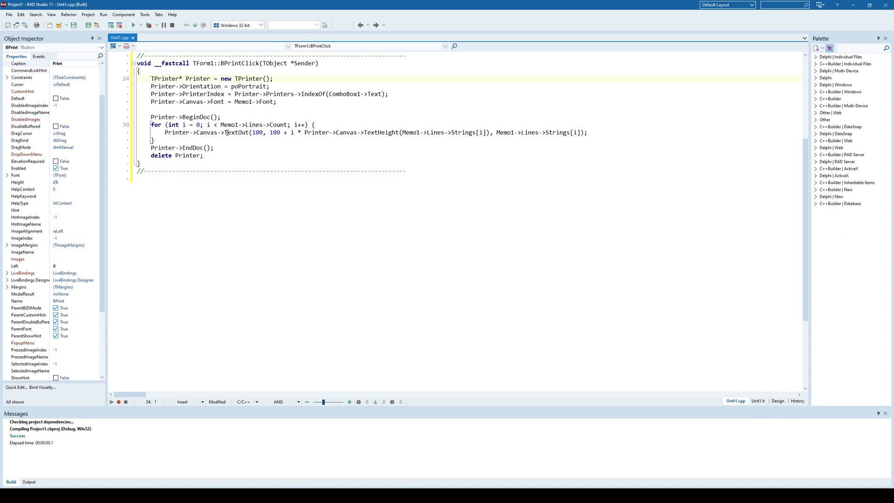
pyautogui.scroll(3)
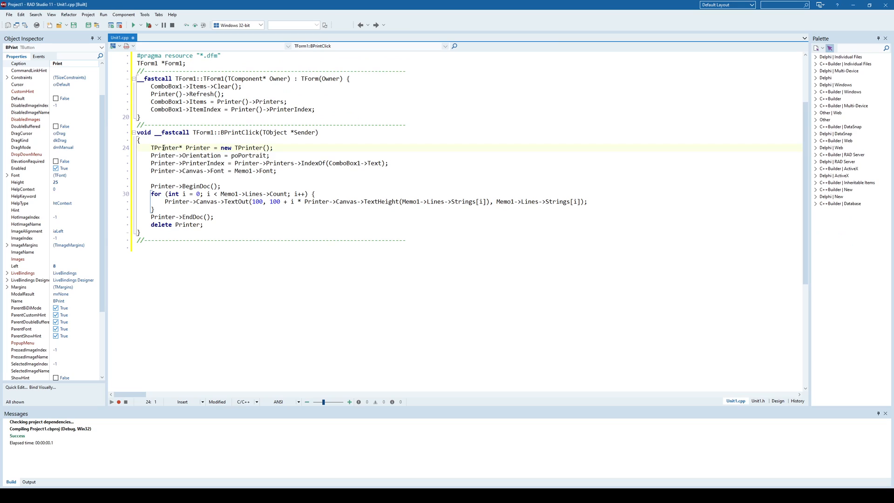
pyautogui.doubleClick(165, 148)
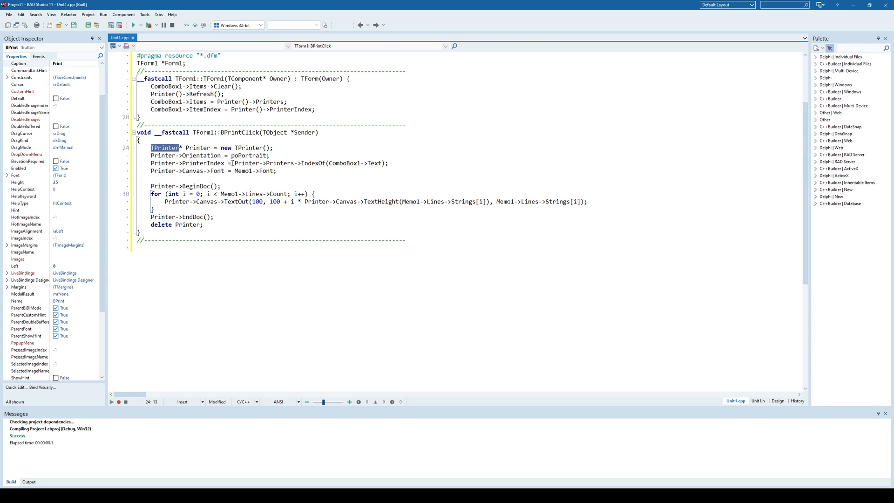
pyautogui.moveTo(341, 163)
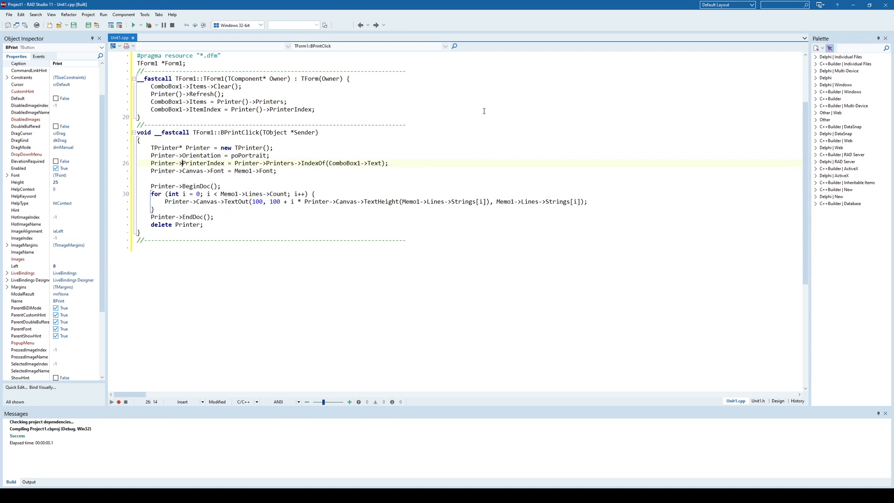
pyautogui.click(165, 163)
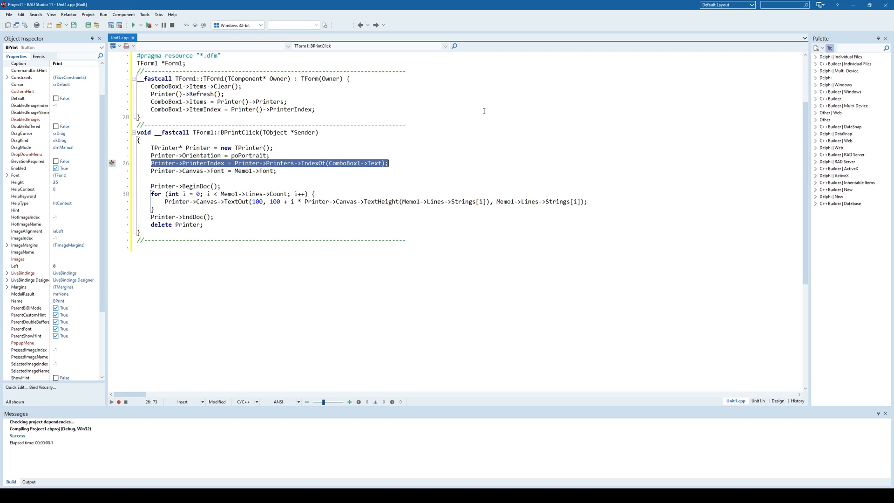
pyautogui.click(224, 163)
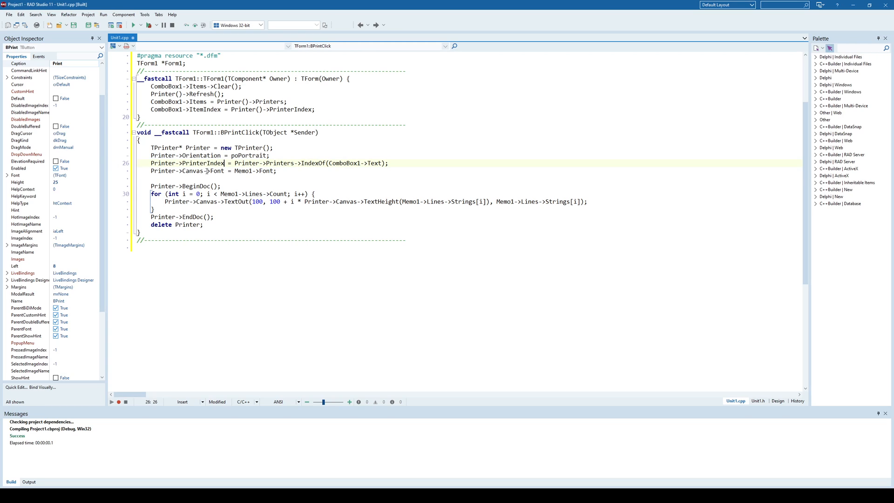
pyautogui.click(231, 170)
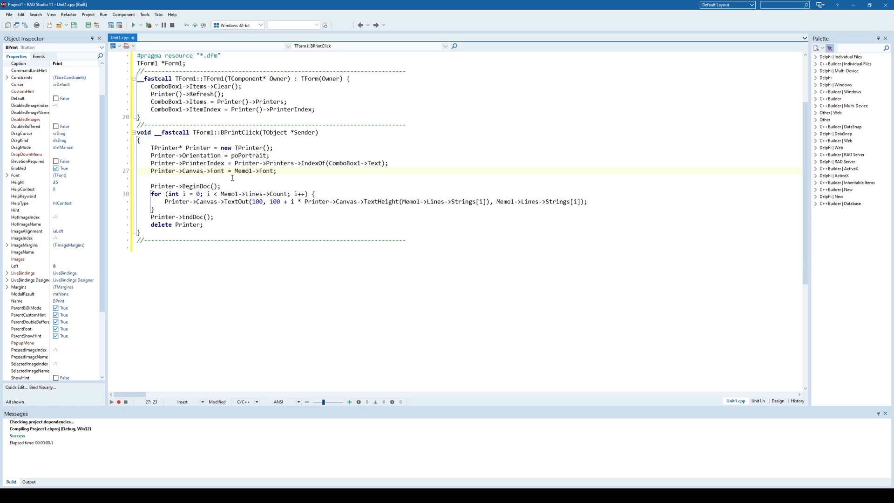
pyautogui.click(281, 145)
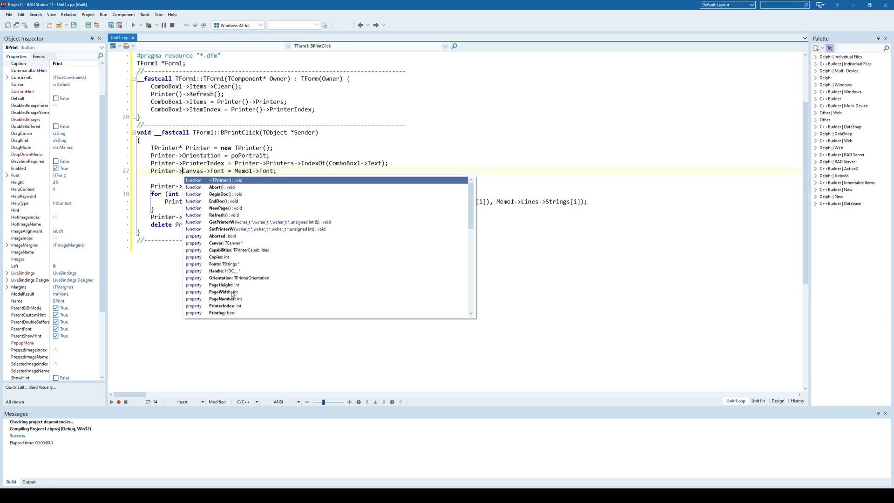
pyautogui.moveTo(234, 301)
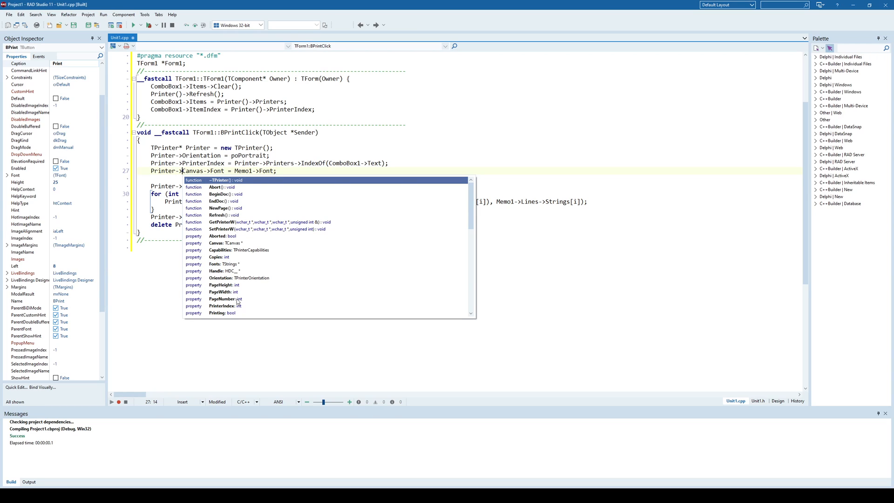
pyautogui.press('Escape')
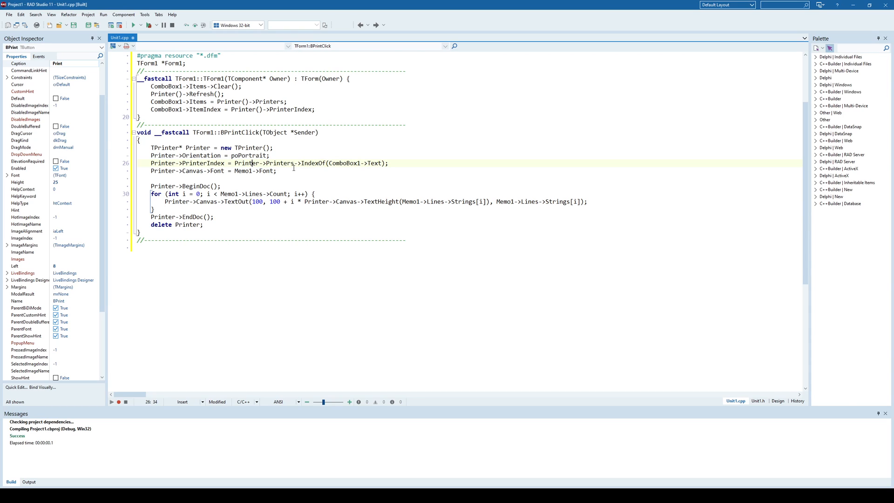
pyautogui.click(777, 400)
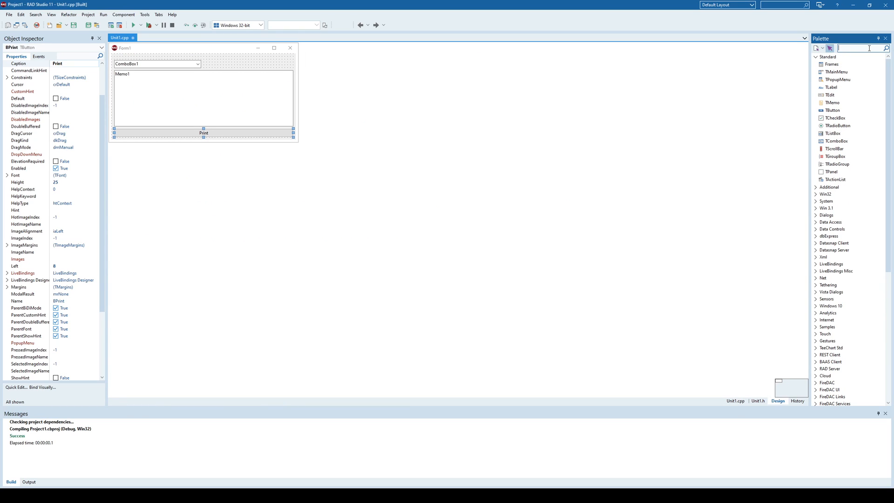
pyautogui.write('print')
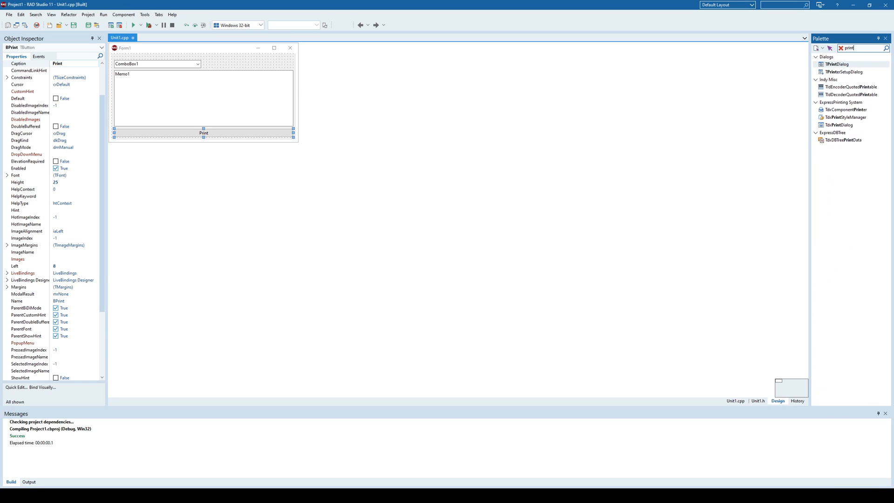
pyautogui.moveTo(846, 71)
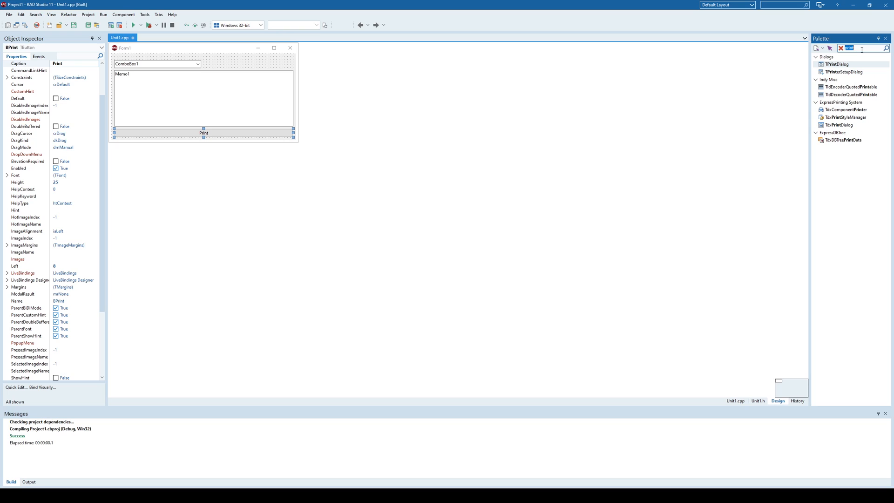
pyautogui.click(841, 48)
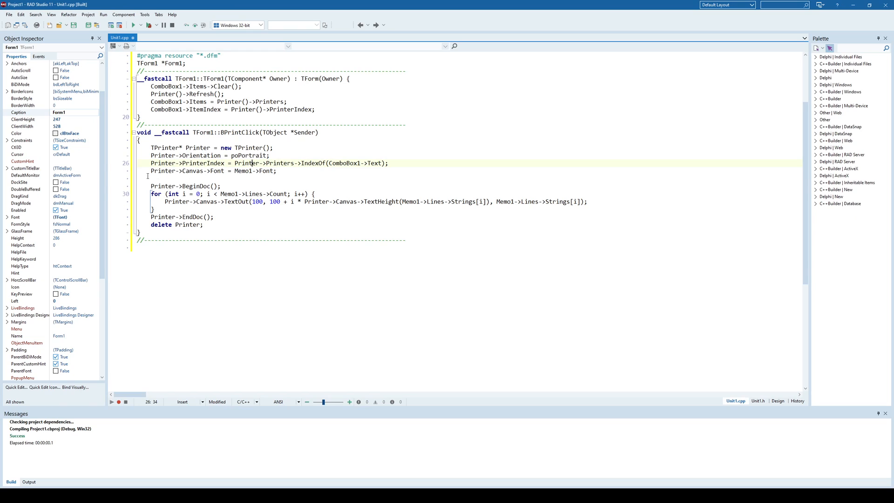
pyautogui.click(160, 186)
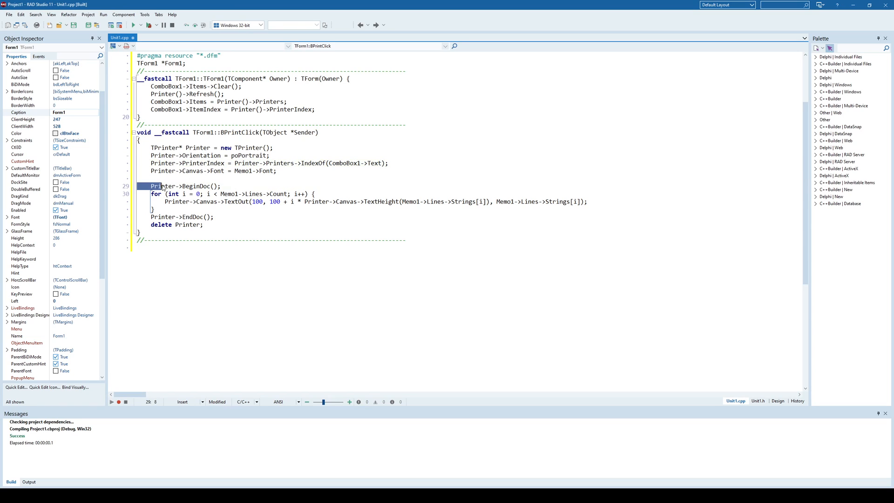
pyautogui.doubleClick(196, 186)
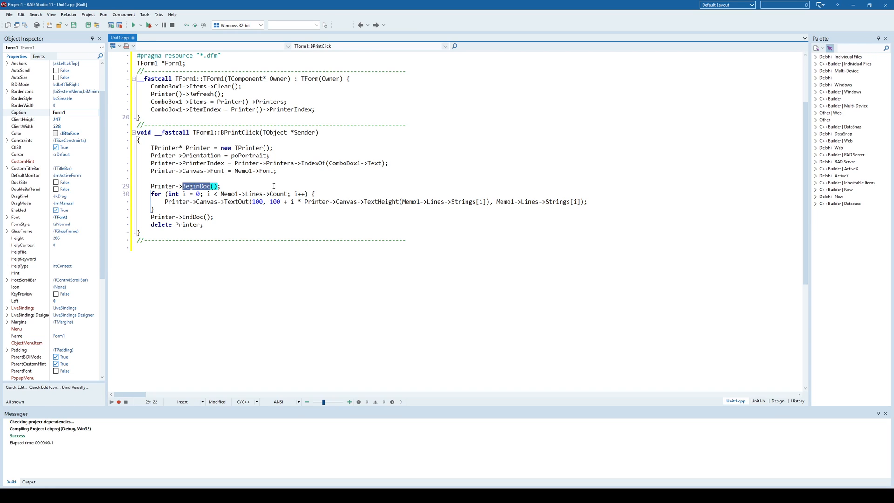
pyautogui.moveTo(120, 206)
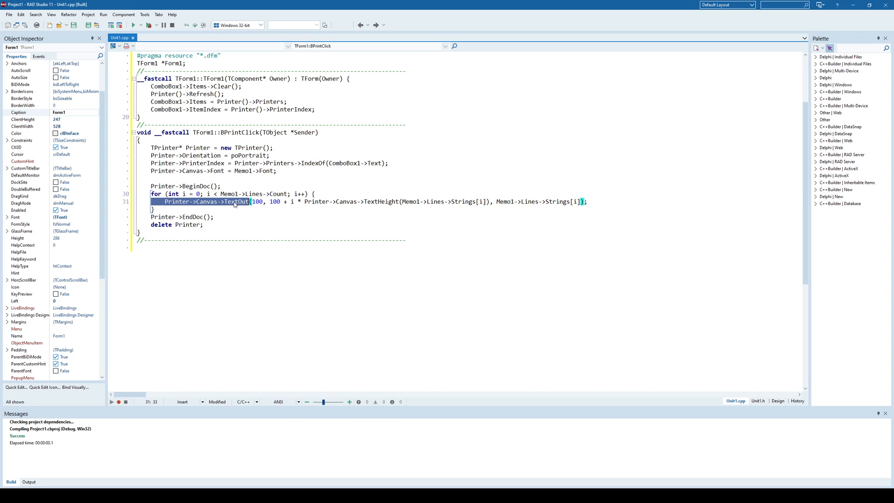
pyautogui.doubleClick(236, 201)
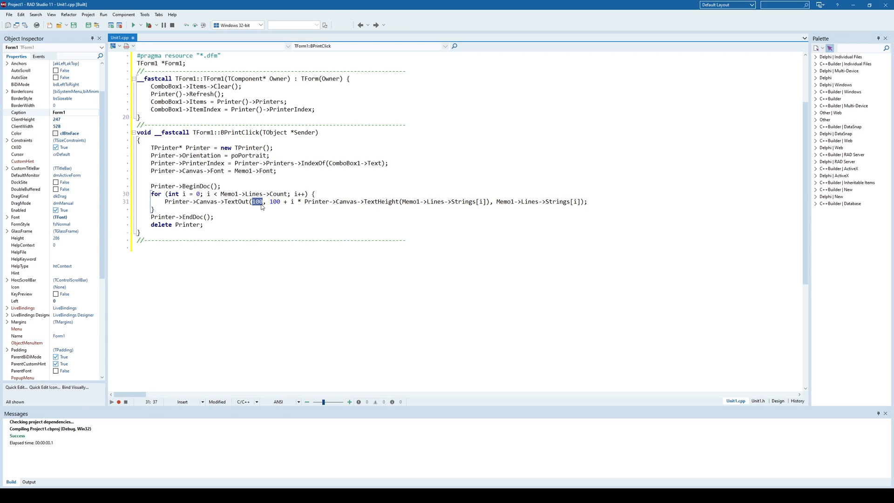
pyautogui.doubleClick(276, 201)
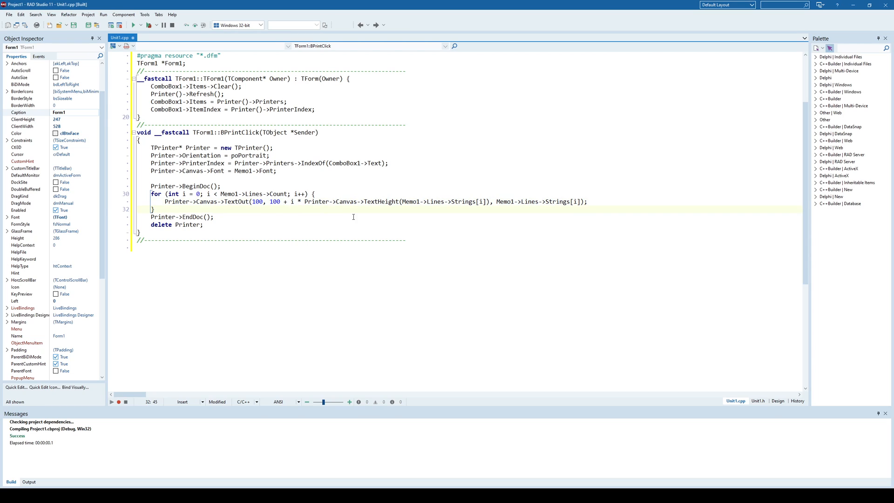
pyautogui.moveTo(457, 202)
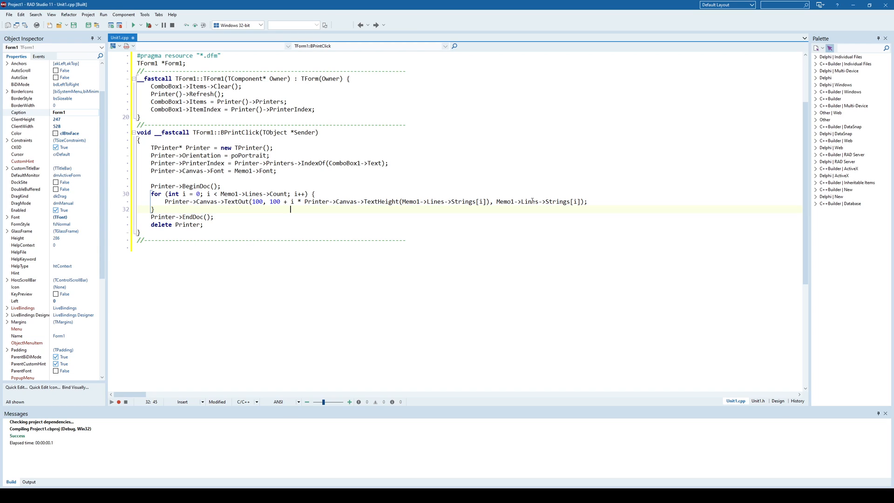
pyautogui.doubleClick(194, 216)
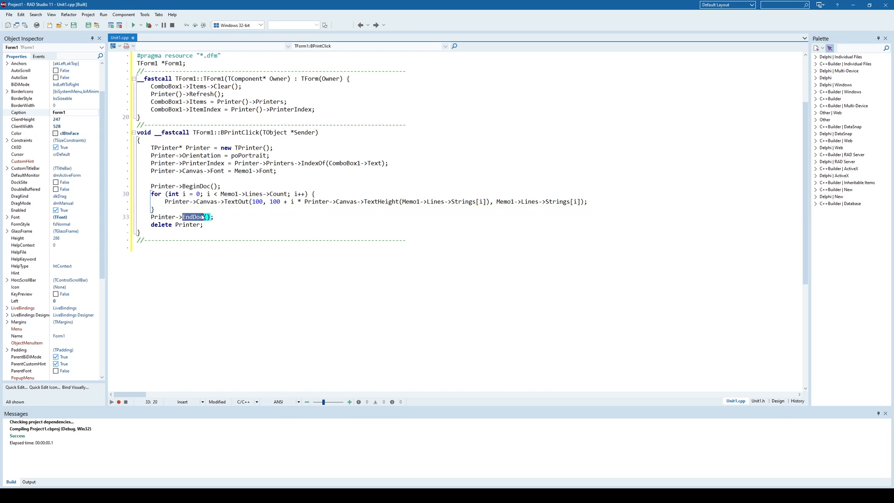
pyautogui.click(236, 216)
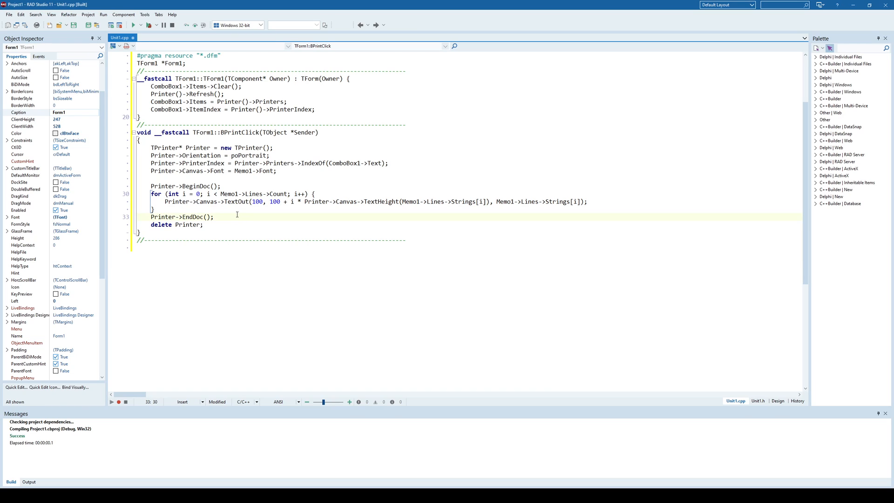
pyautogui.doubleClick(160, 224)
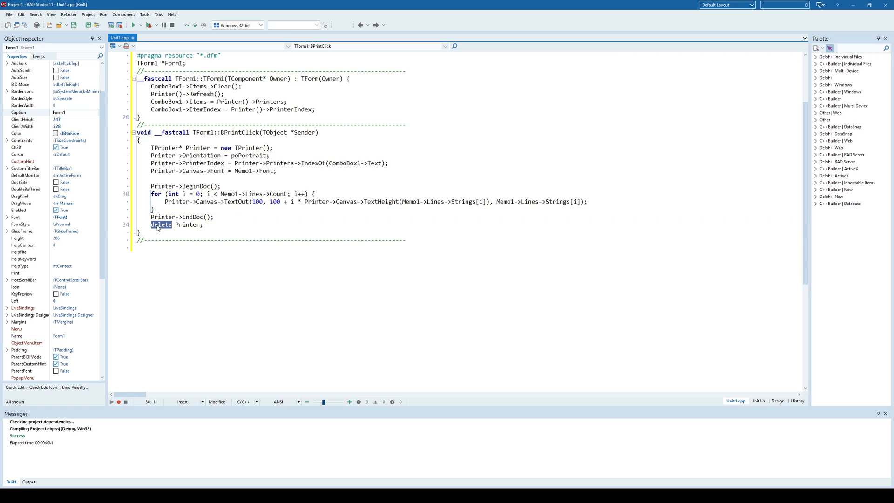
pyautogui.doubleClick(198, 147)
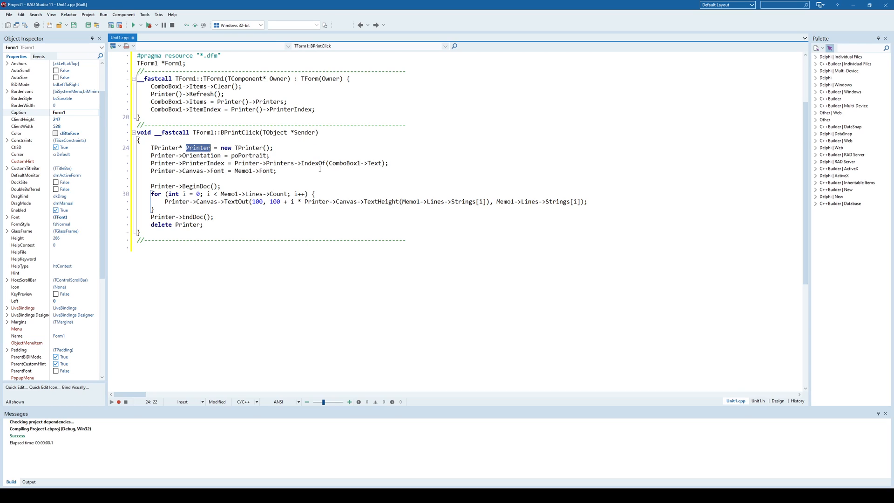
pyautogui.click(200, 185)
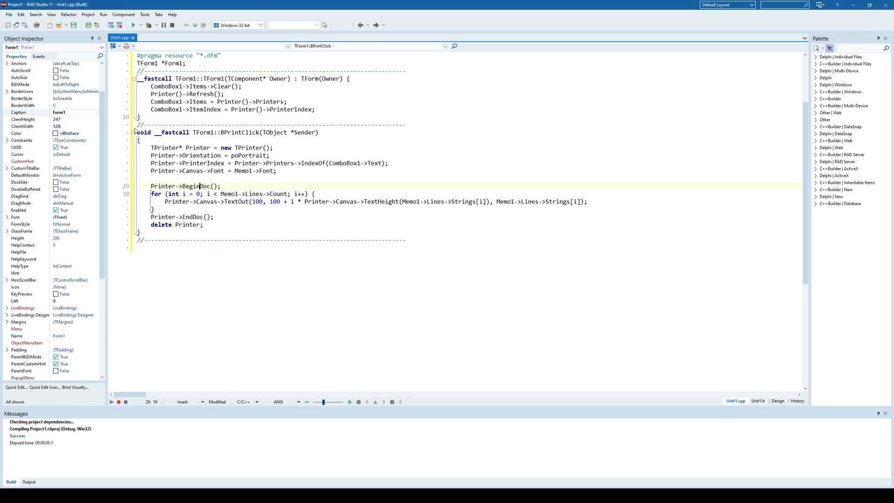
pyautogui.doubleClick(165, 148)
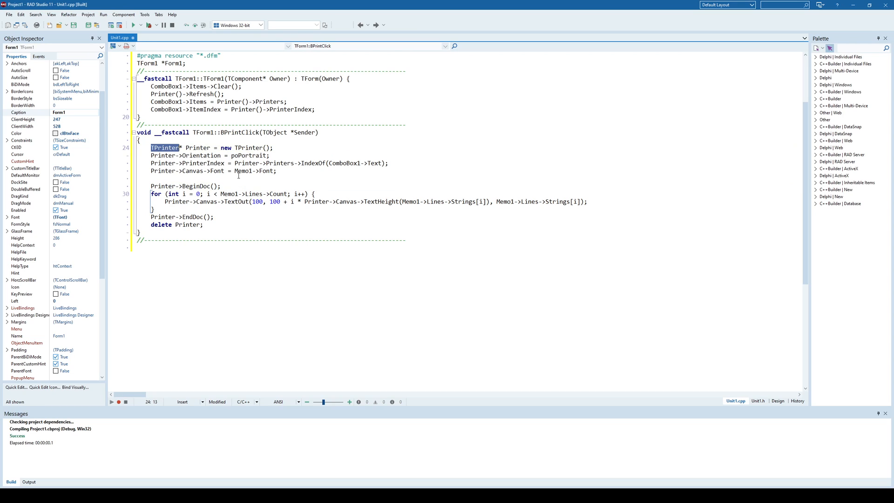
pyautogui.doubleClick(200, 155)
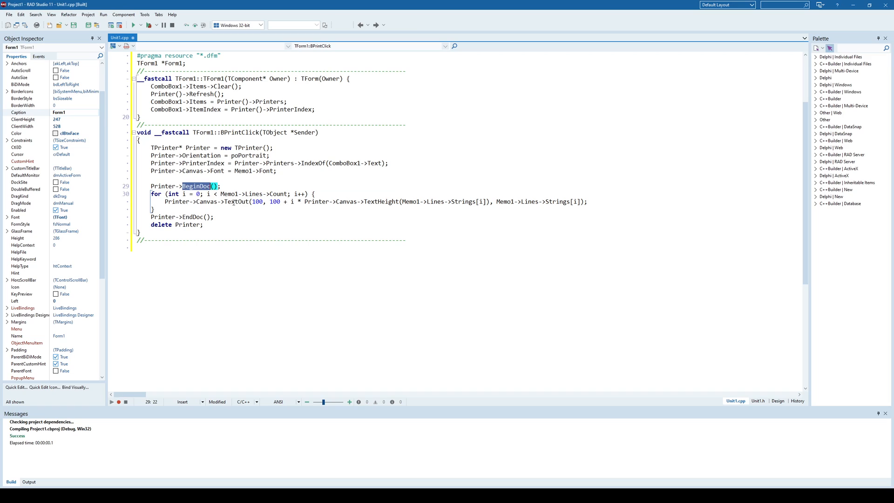
pyautogui.click(294, 201)
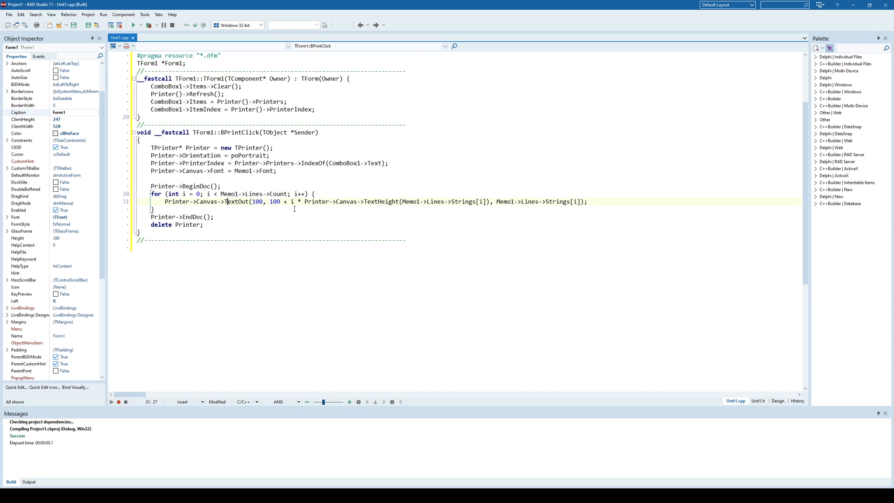
pyautogui.doubleClick(193, 216)
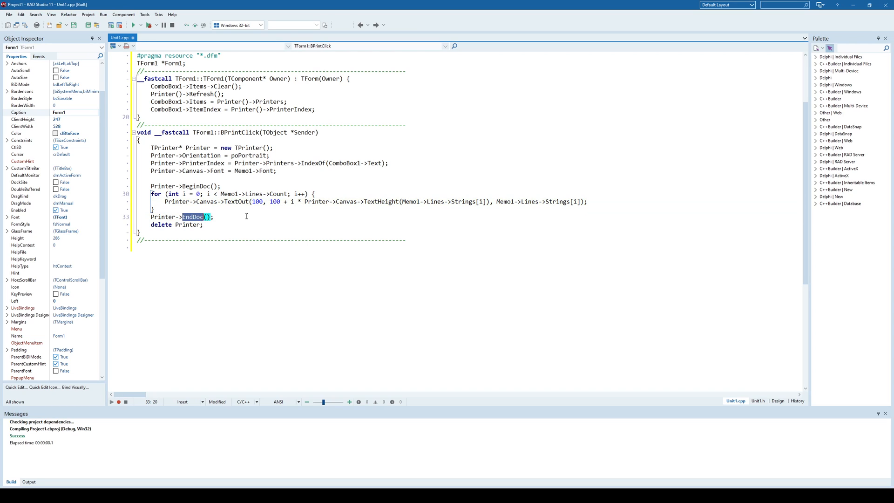
pyautogui.click(245, 216)
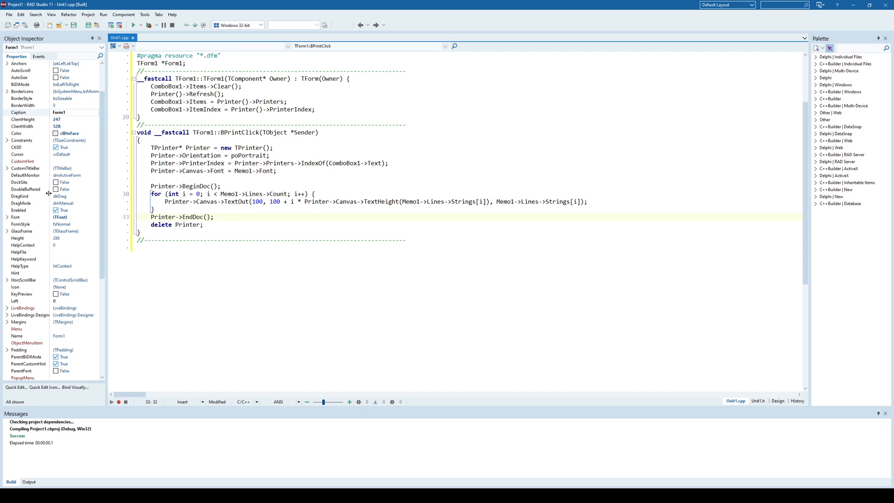
pyautogui.click(244, 216)
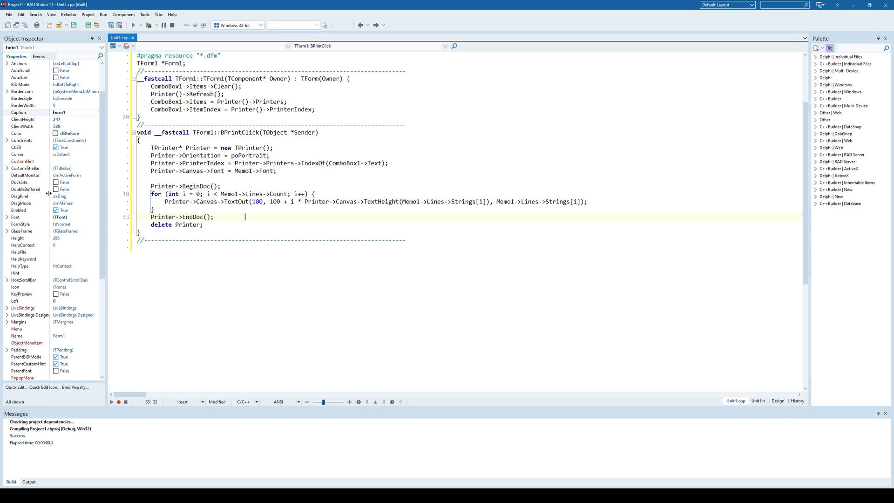